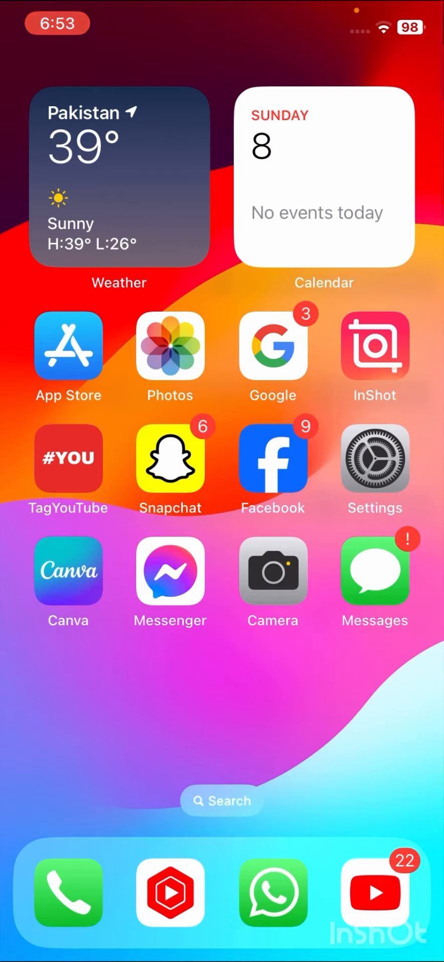
- Launch Settings from the home screen and scroll the list down past Safari
{"action": "scroll", "scroll_direction": "left", "scroll_amount": 3}
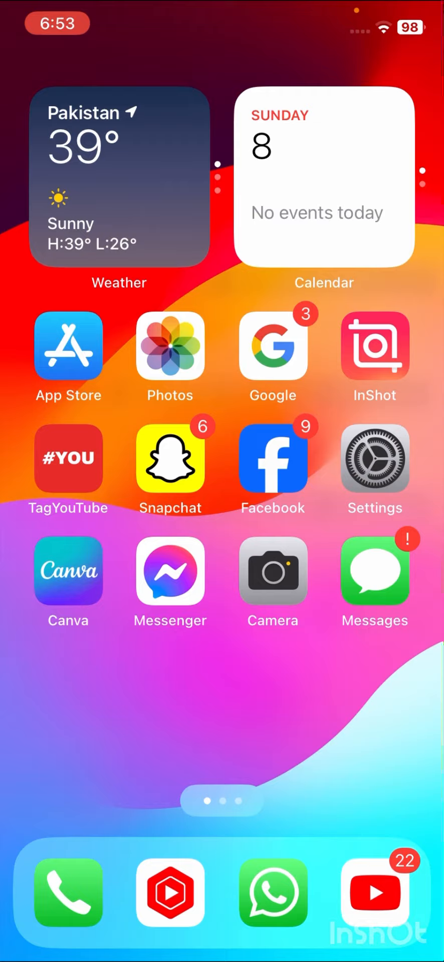
{"action": "scroll", "scroll_direction": "left", "scroll_amount": 3}
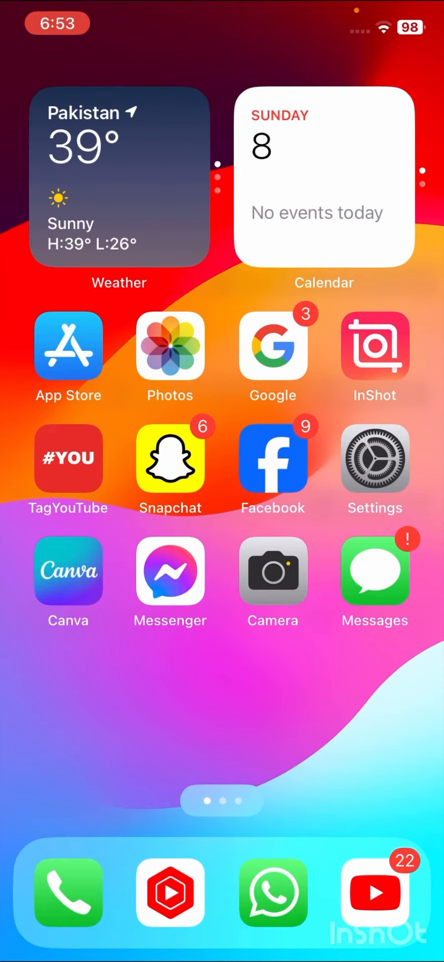
{"action": "left_click", "coordinate": [374, 459]}
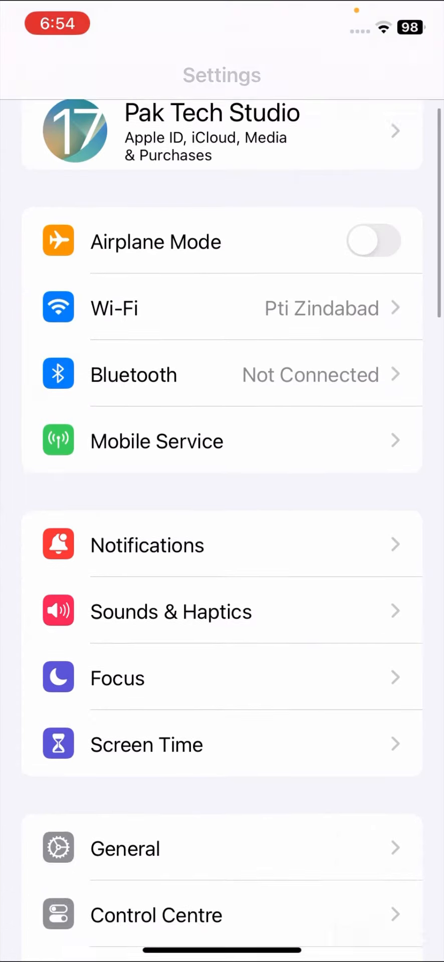
{"action": "scroll", "scroll_direction": "down", "scroll_amount": 3}
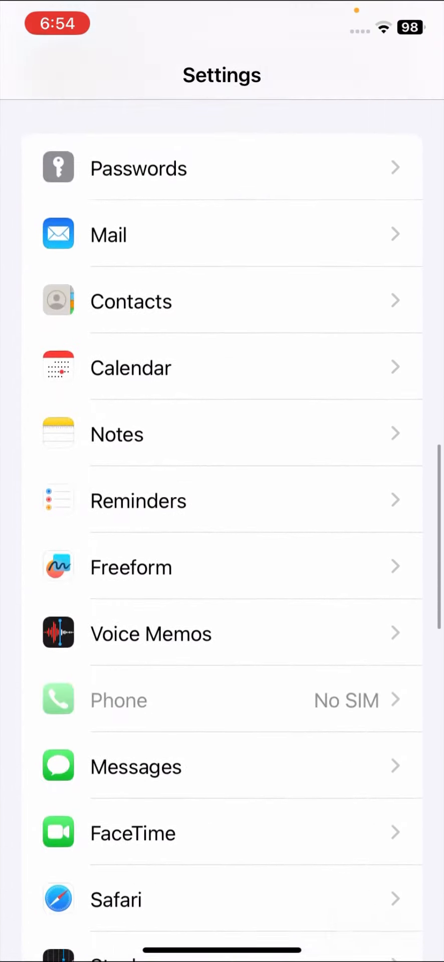
{"action": "scroll", "scroll_direction": "down", "scroll_amount": 3}
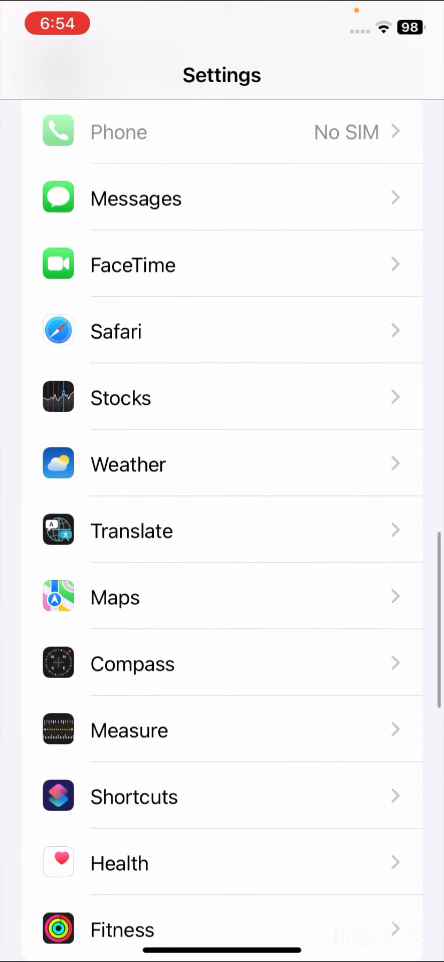
- In Safari settings, switch Prevent Cross-Site Tracking on under Privacy & Security
{"action": "left_click", "coordinate": [116, 330]}
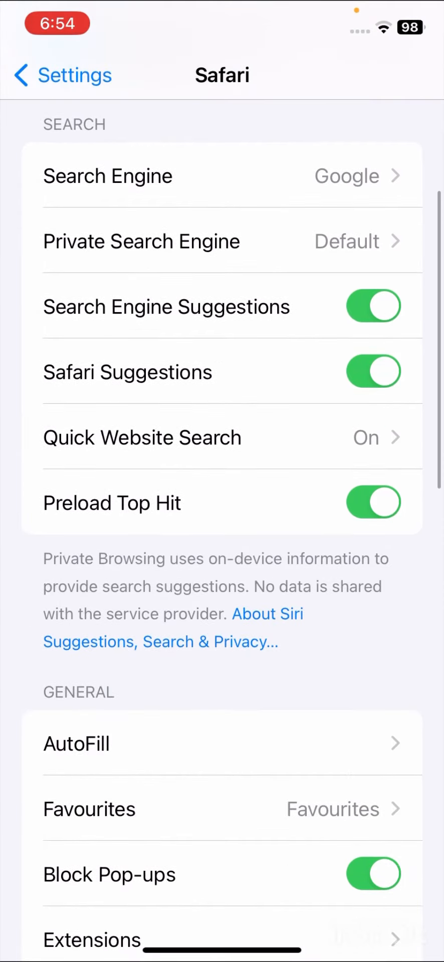
{"action": "scroll", "scroll_direction": "down", "scroll_amount": 3}
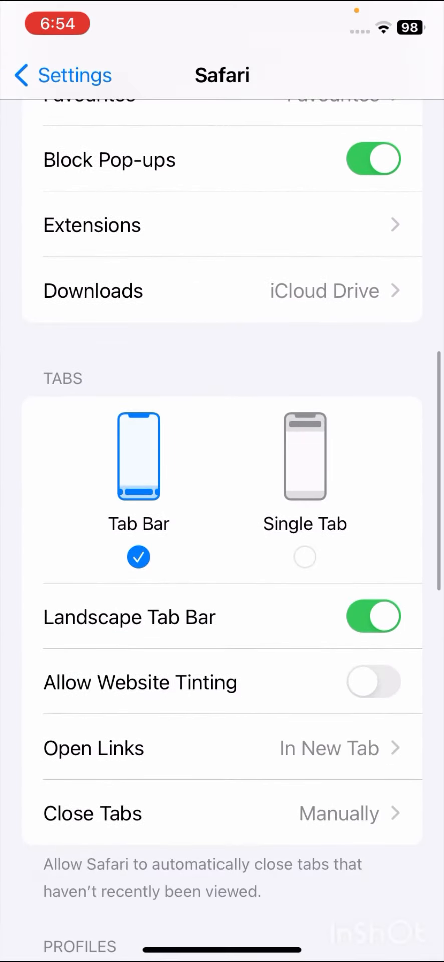
{"action": "scroll", "scroll_direction": "down", "scroll_amount": 3}
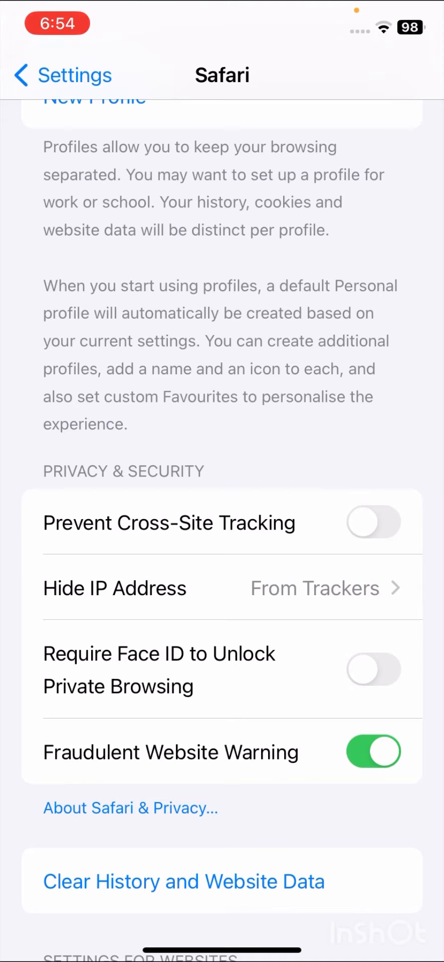
{"action": "left_click", "coordinate": [373, 522]}
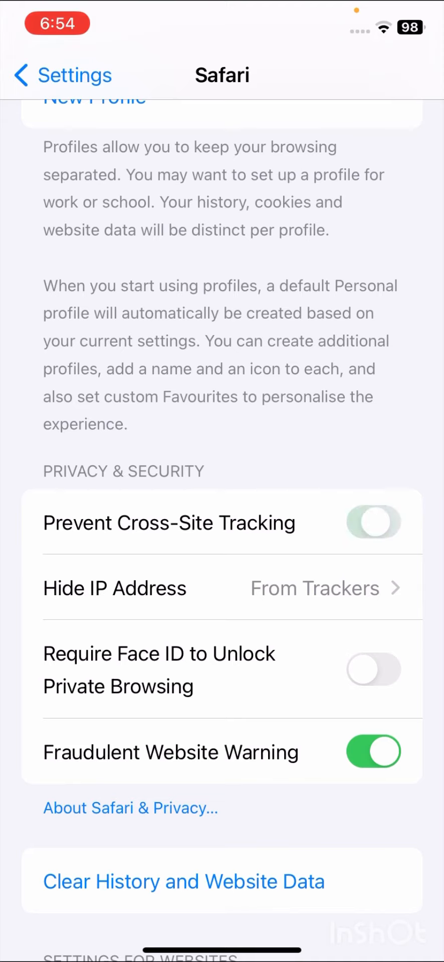
{"action": "left_click", "coordinate": [372, 522]}
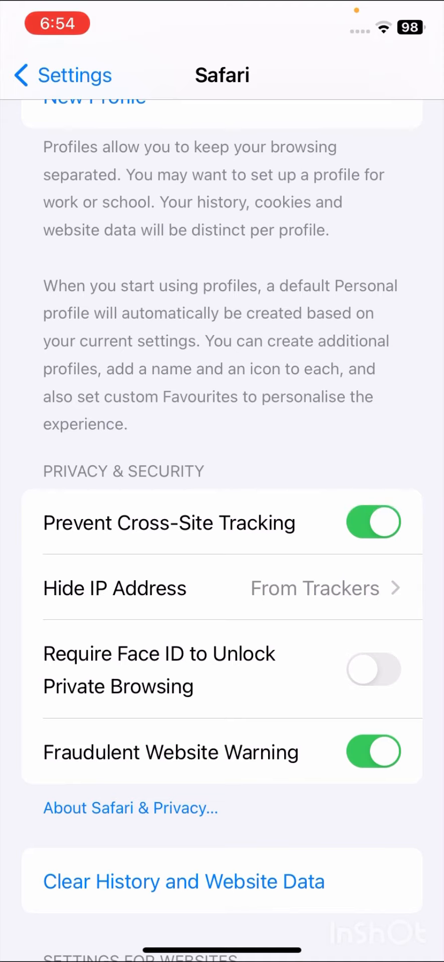